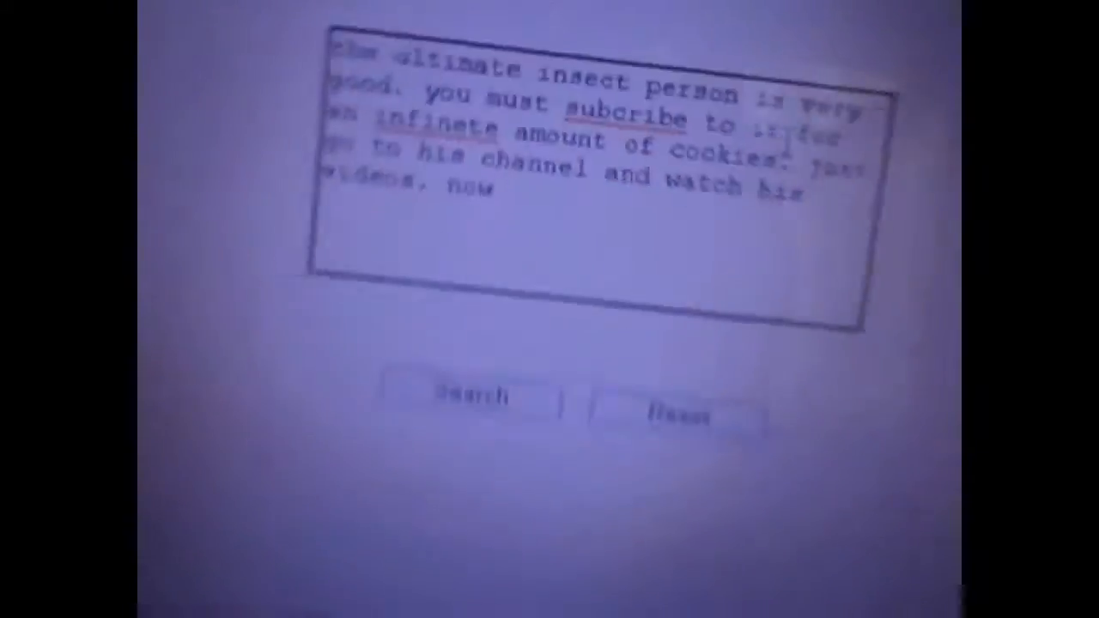
Step: Search the library for the typed sentence and open its exact-match page 352
left_click(463, 395)
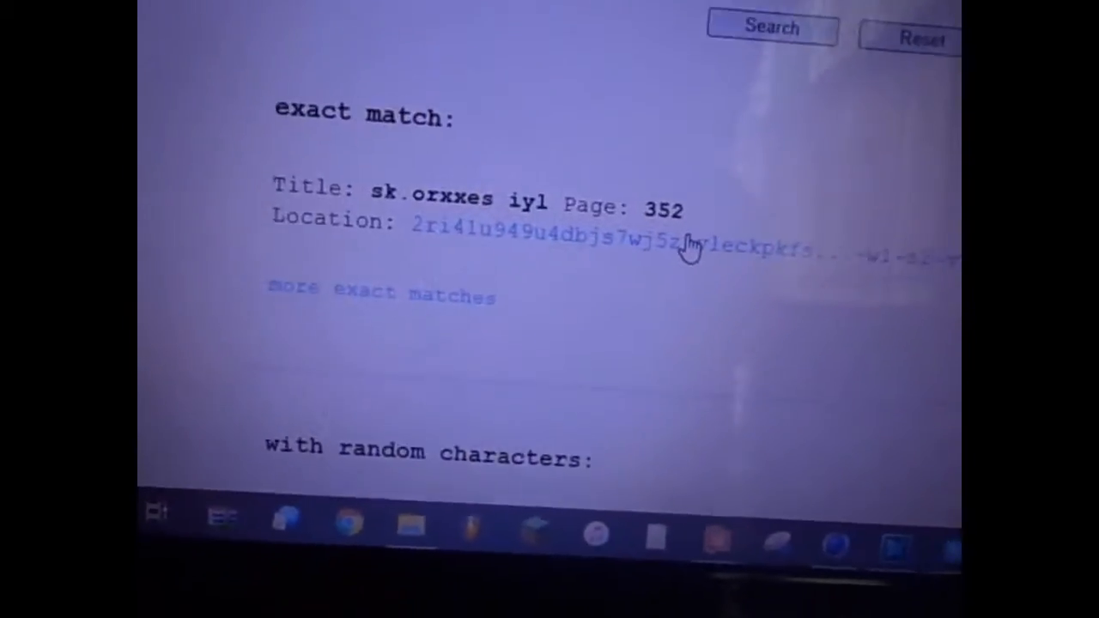
left_click(559, 237)
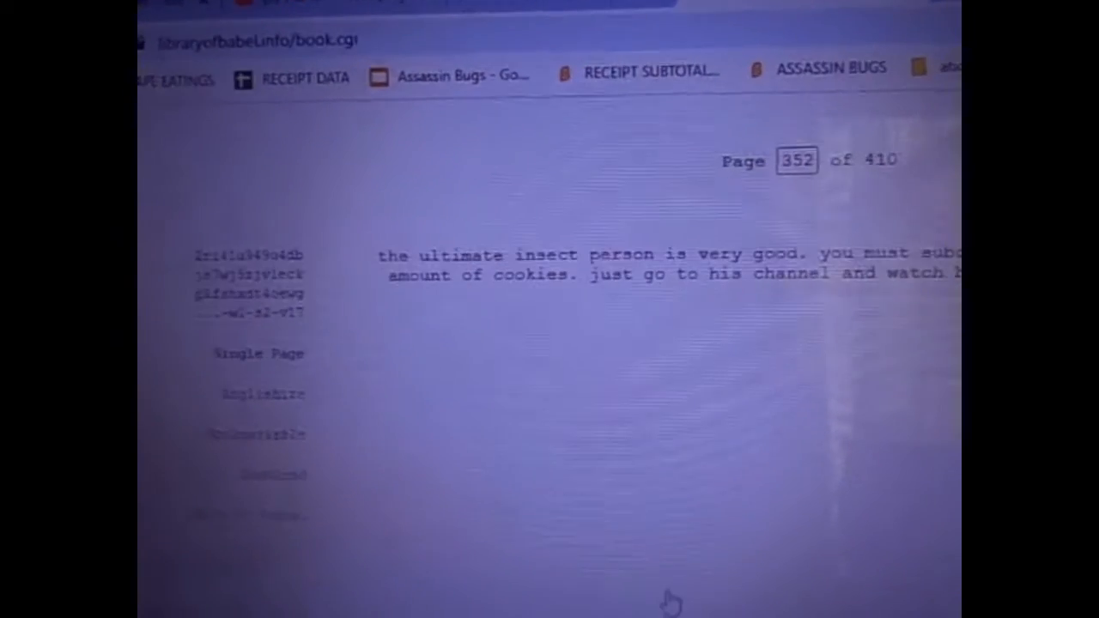